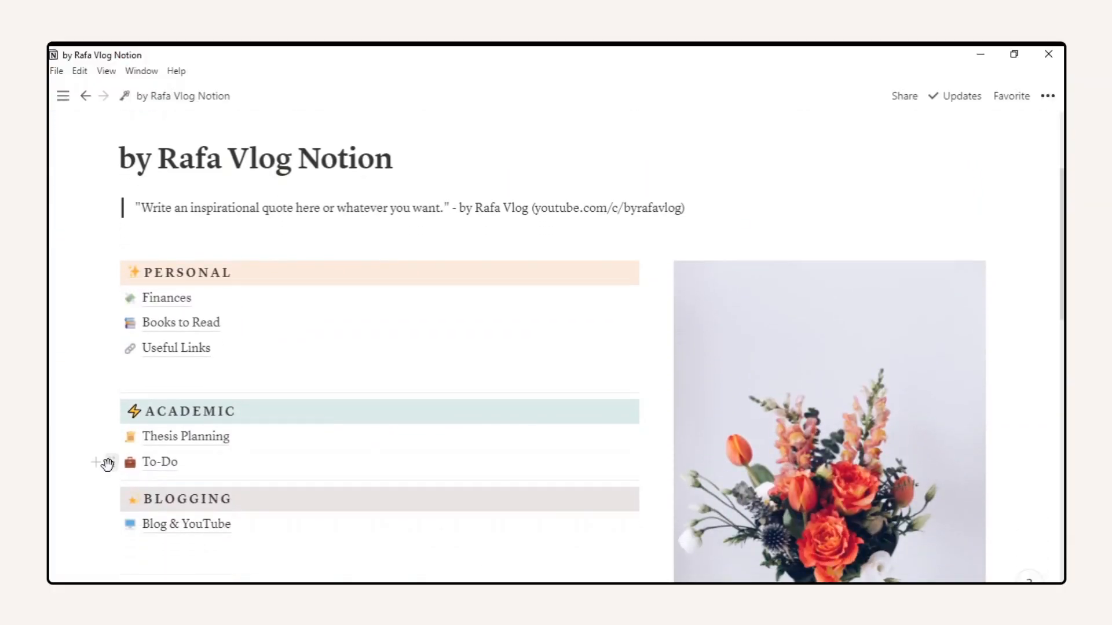
Title the page Study Hub and use a black lamp Unsplash photo from a 'minimal' search as cover.
type("Stu")
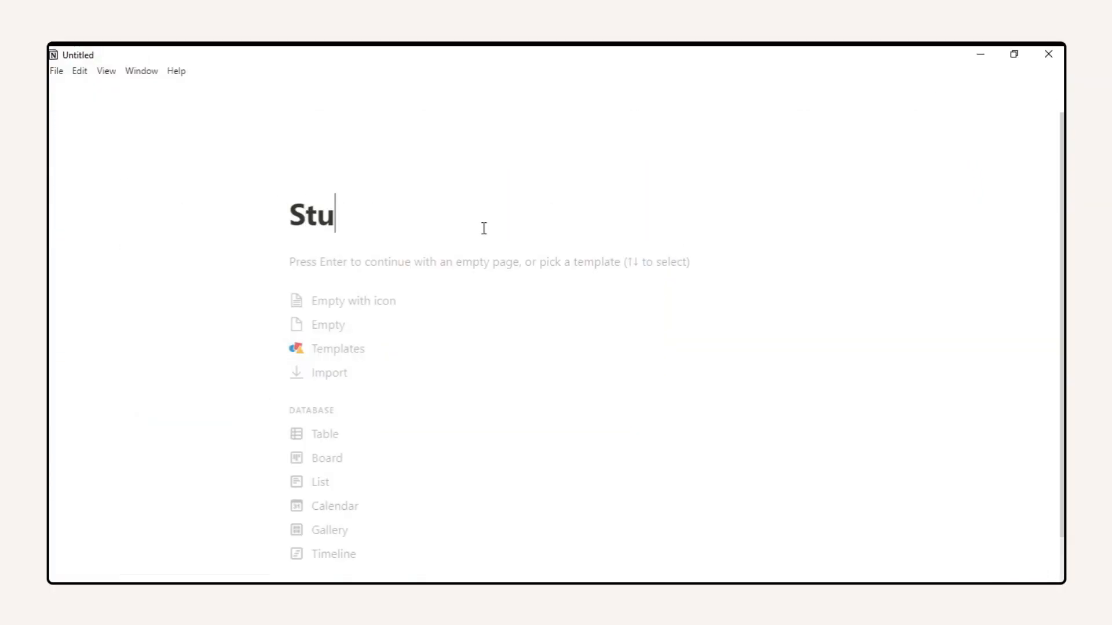
left_click(318, 213)
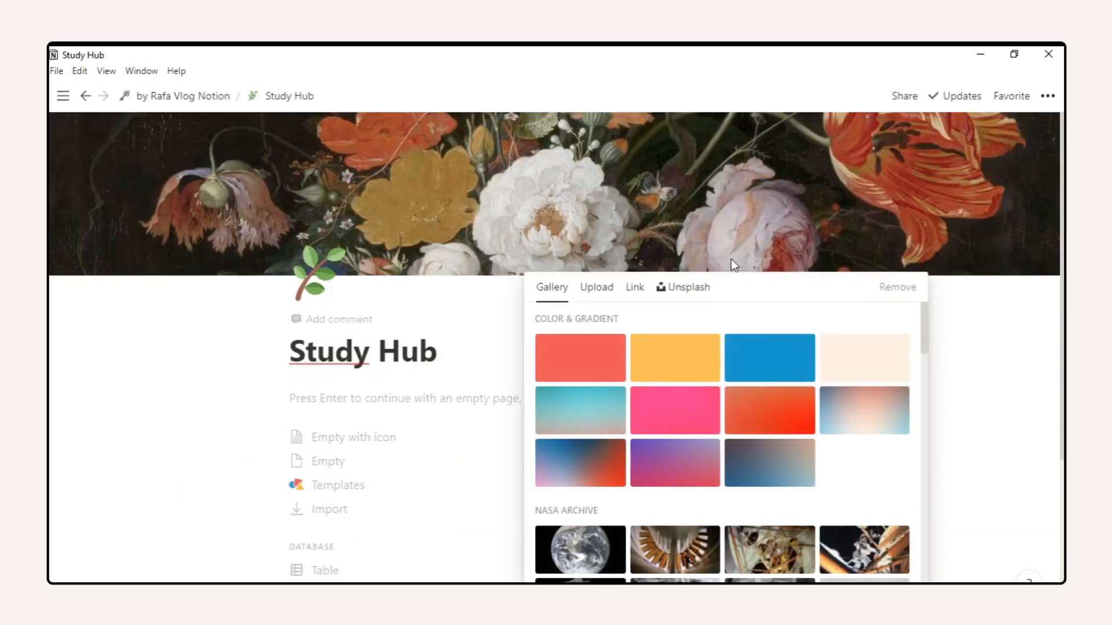
type("minimal")
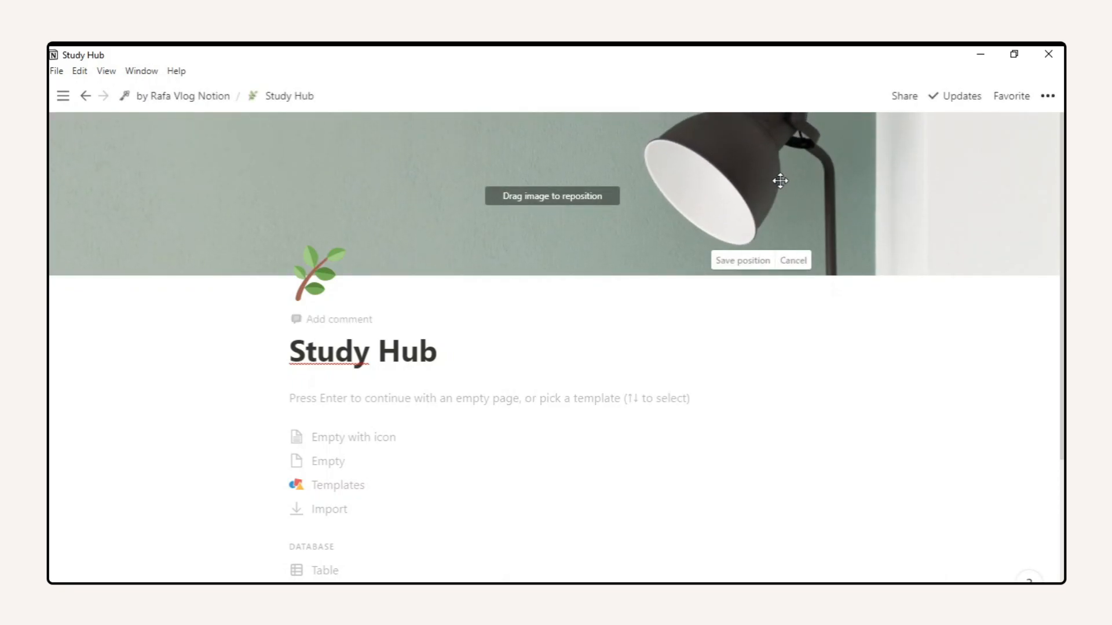
left_click(1048, 95)
type("/")
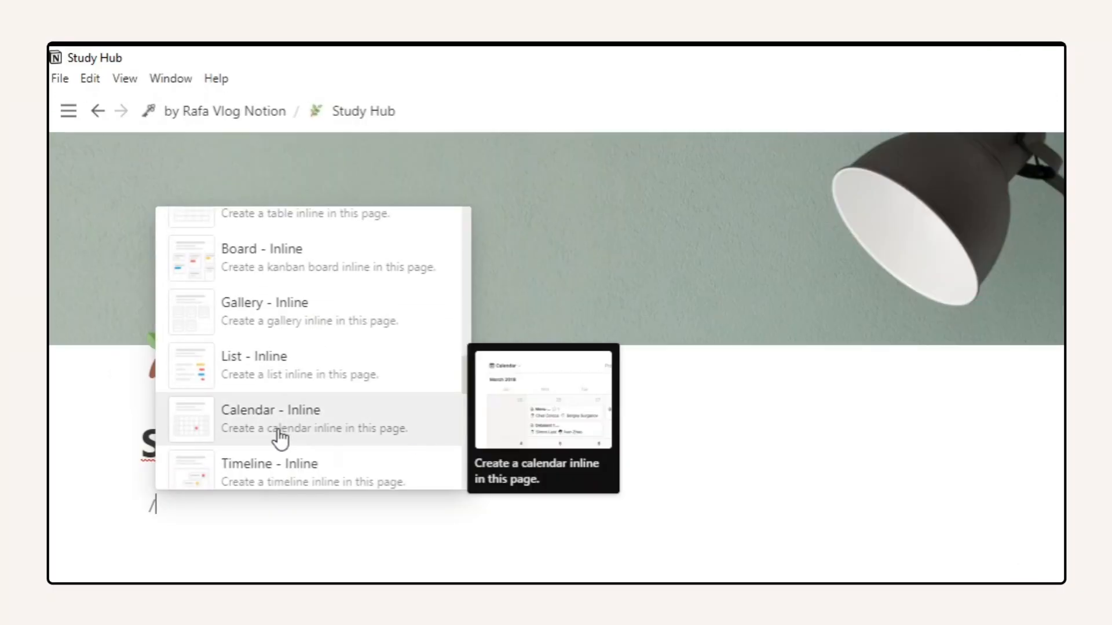
Add a Monthly view calendar with a Master's-tagged Prepare presentation entry, then adjust entry properties.
left_click(271, 418)
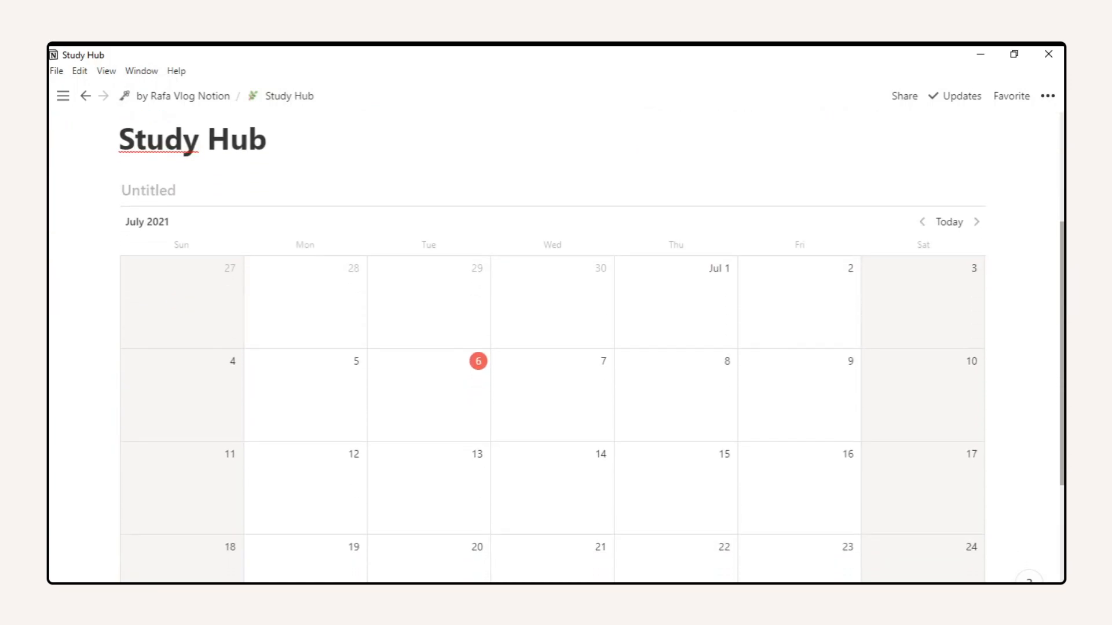
type("Monthly view")
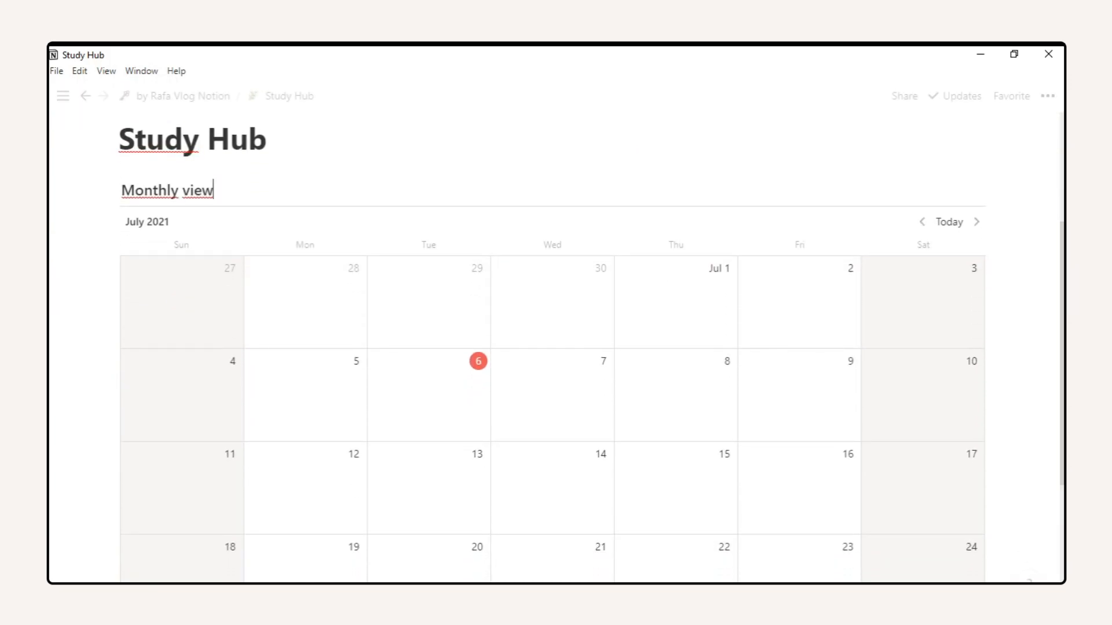
scroll("down", 3)
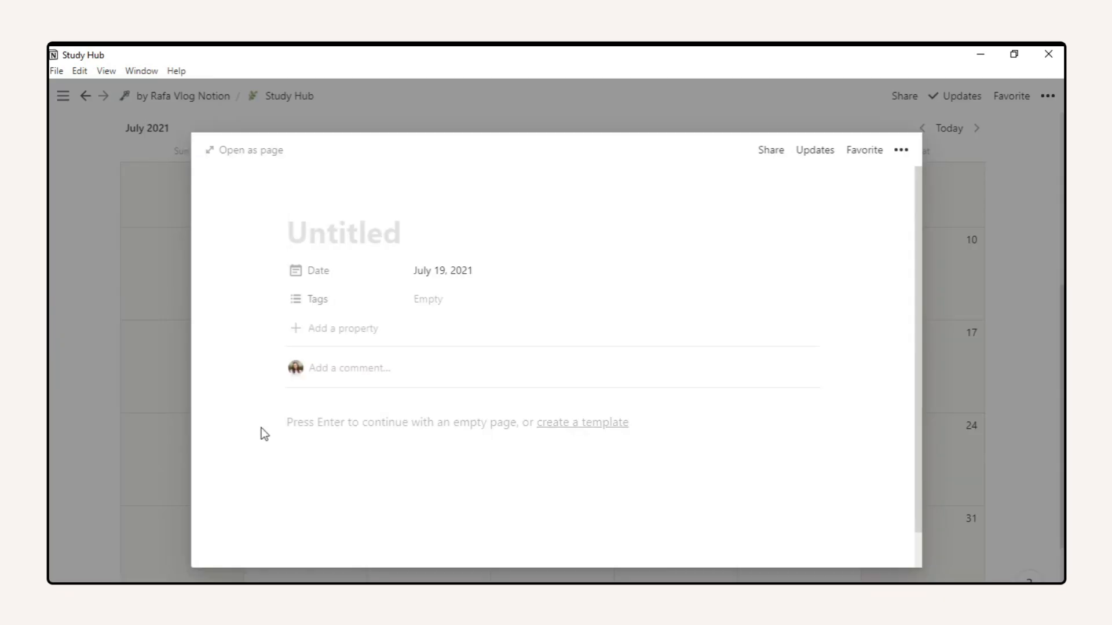
type("Prepare presentation")
type("Master's")
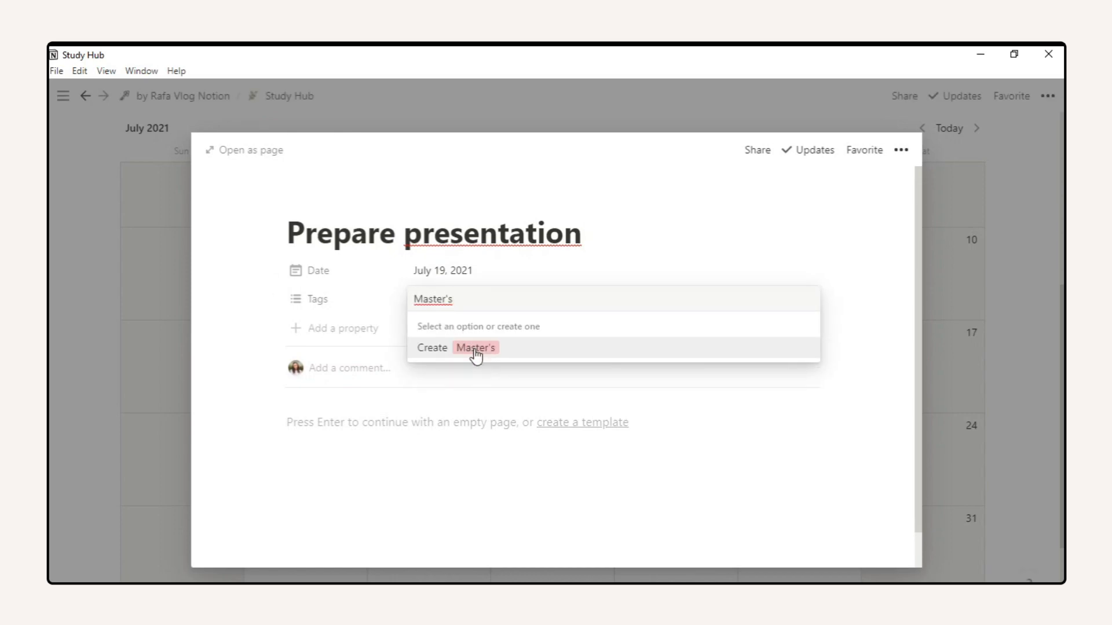
left_click(475, 347)
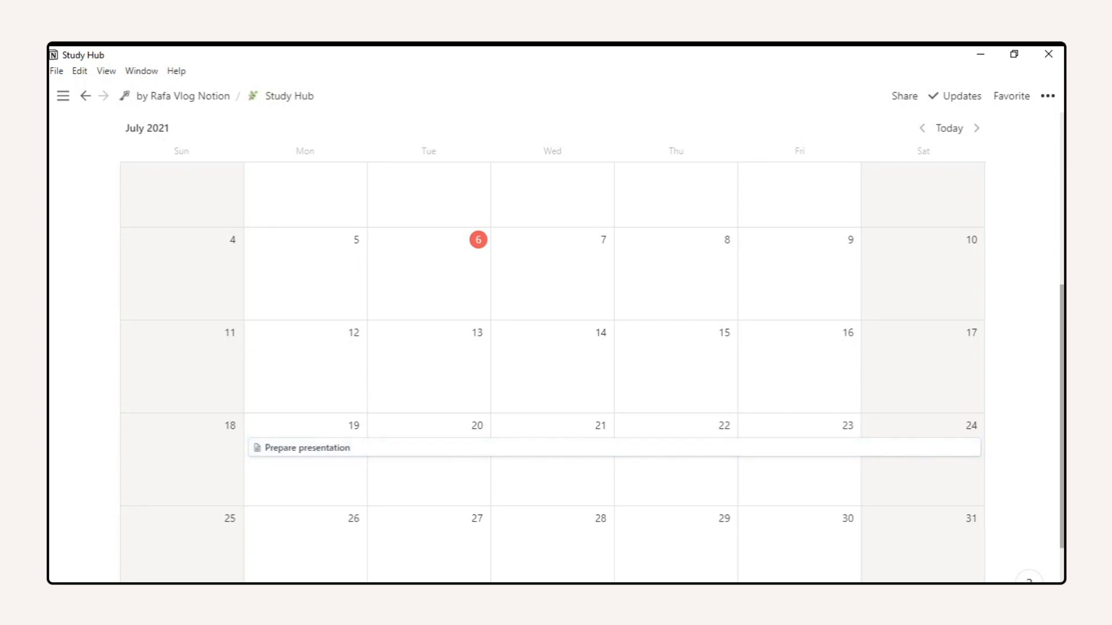
left_click(1047, 95)
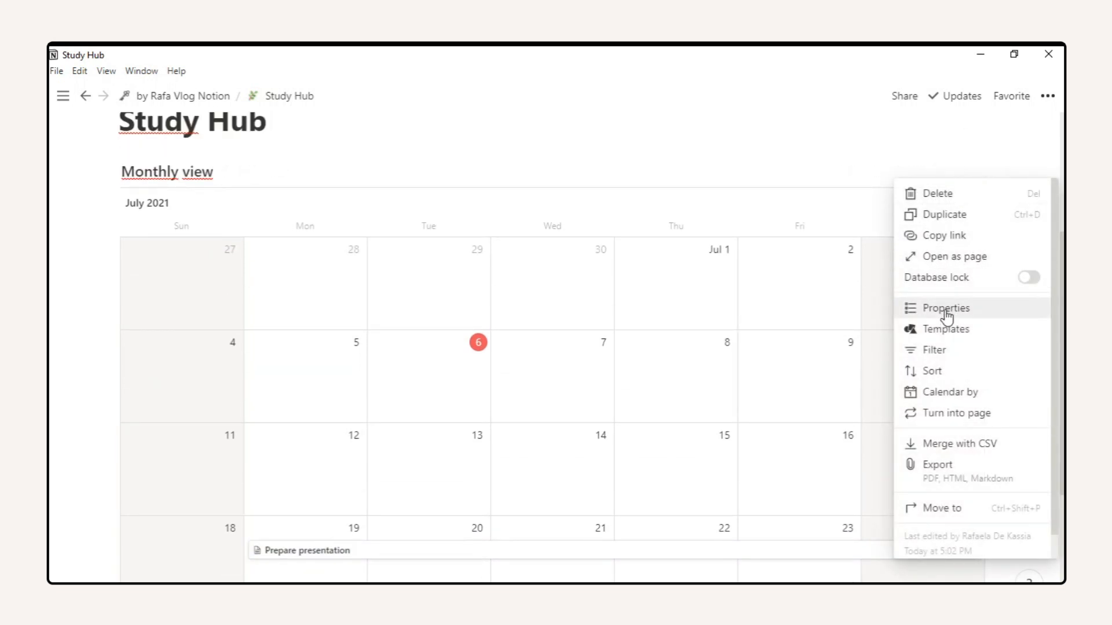
left_click(944, 308)
type("This month p")
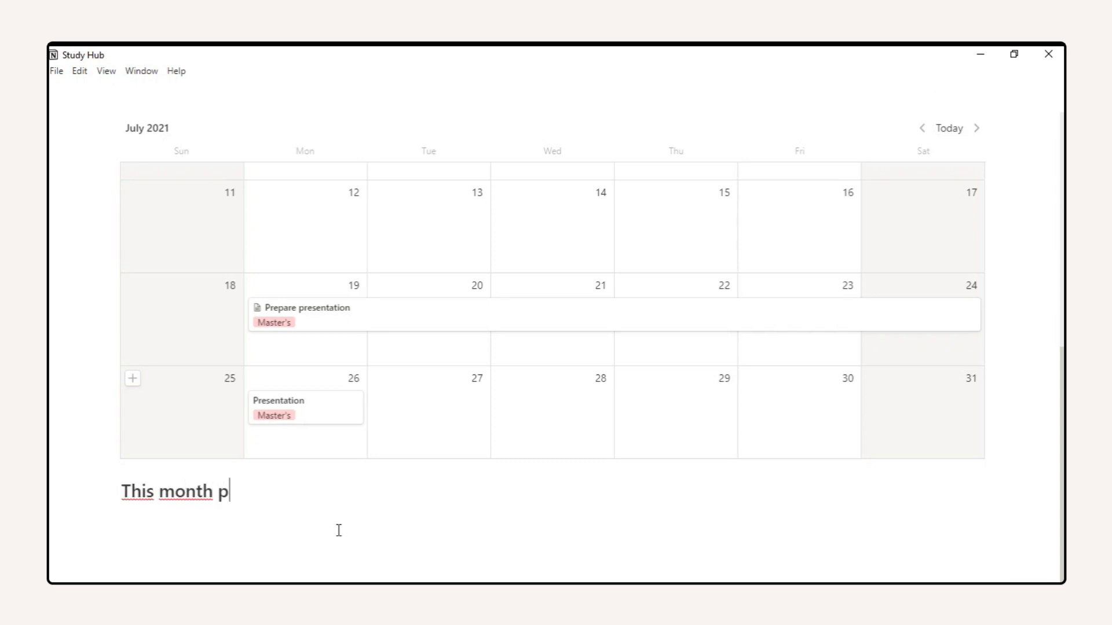
Put the Finish paper and prepare presentation checklist in a column beside the calendar.
left_click(92, 558)
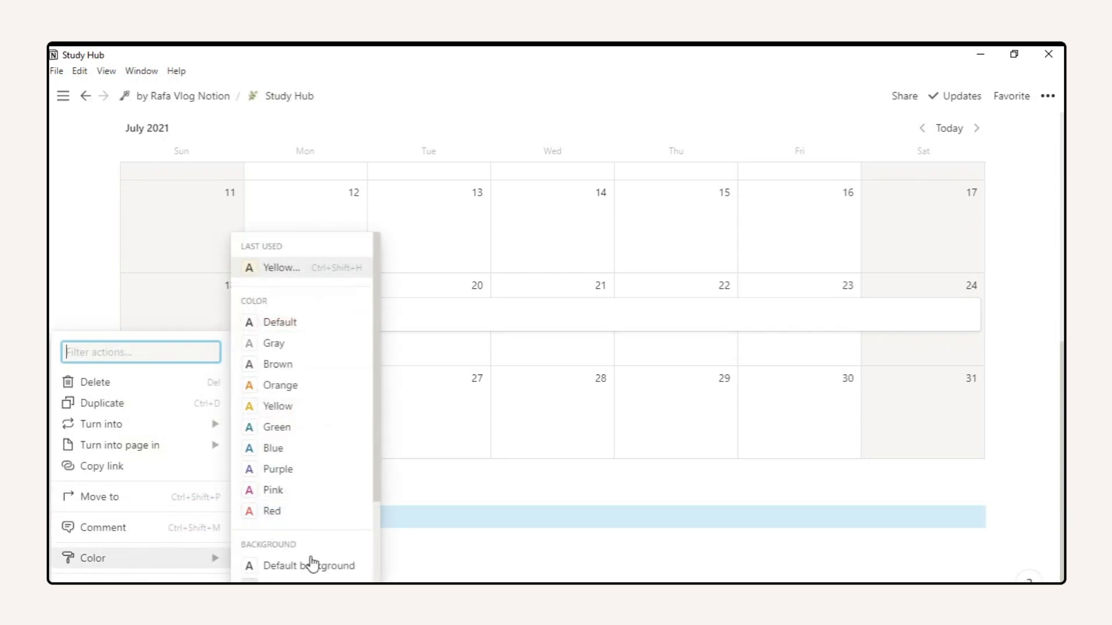
scroll("down", 3)
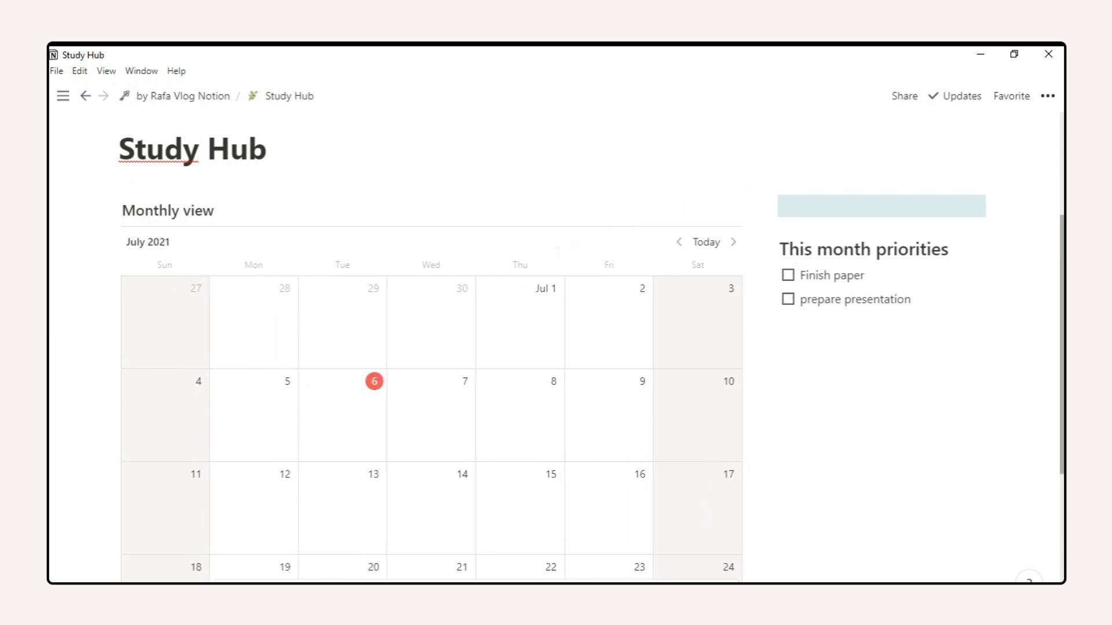
scroll("down", 3)
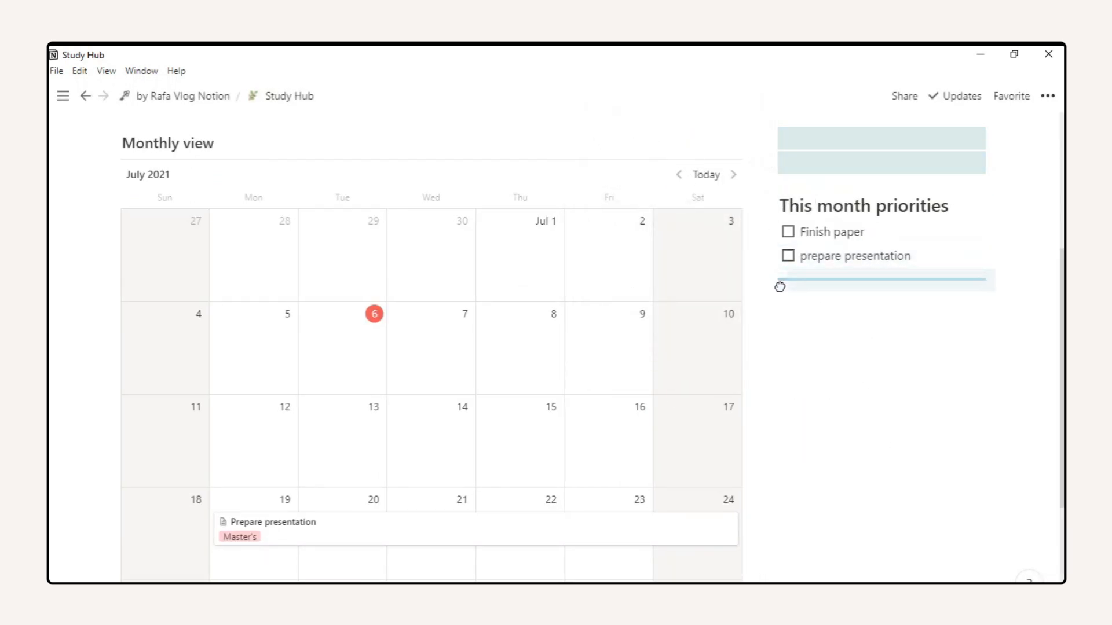
type("Use")
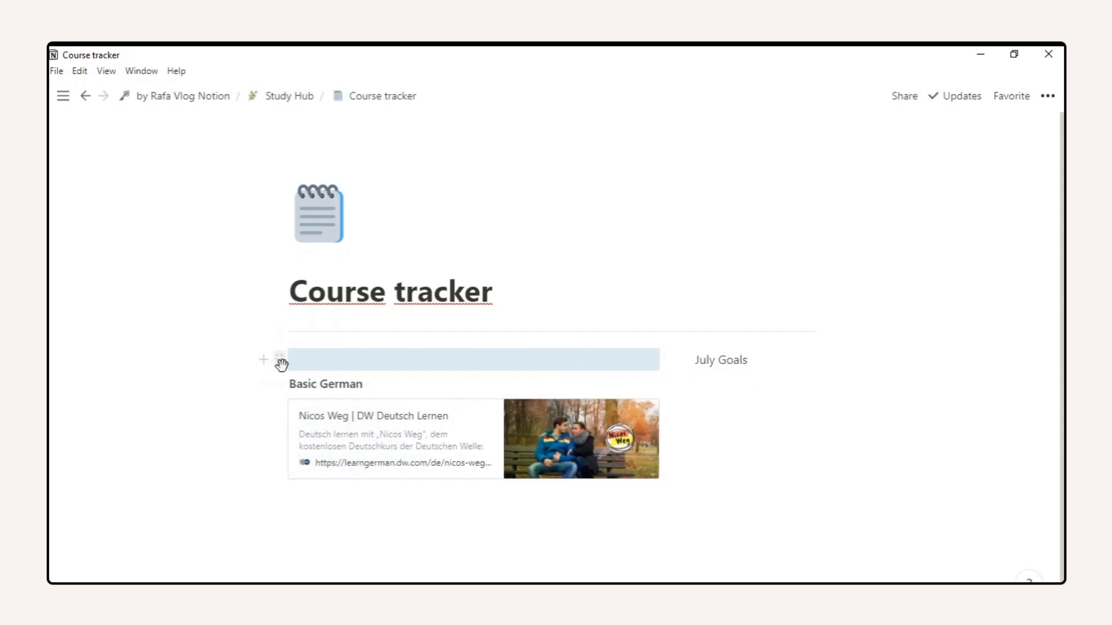
Insert embed blocks on the Course tracker page and below Important link 1.
type("/")
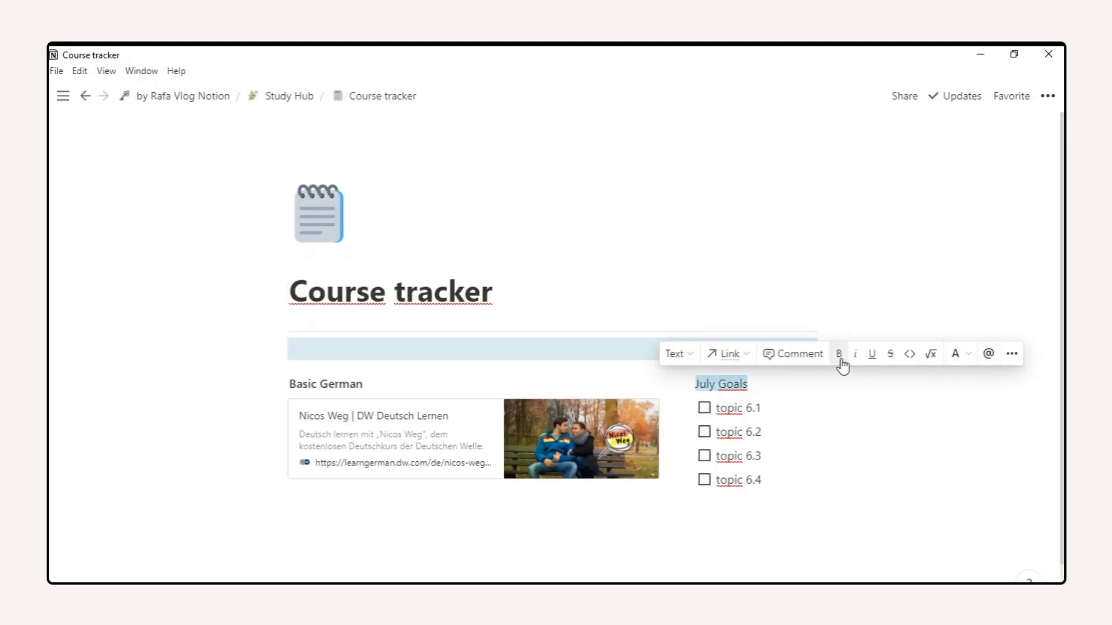
type("/e")
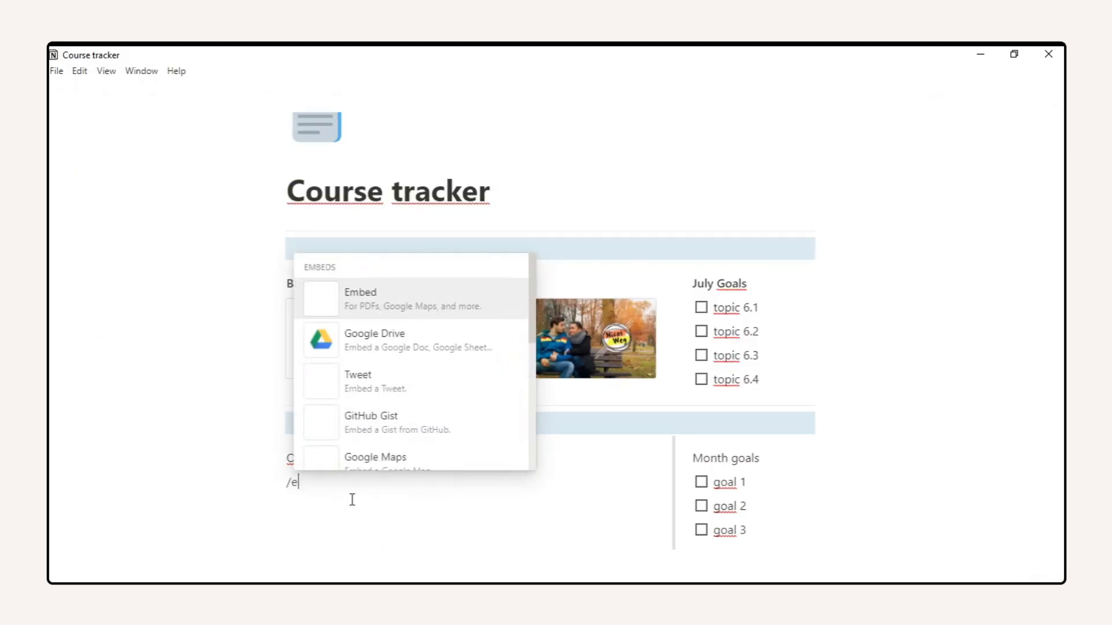
left_click(360, 297)
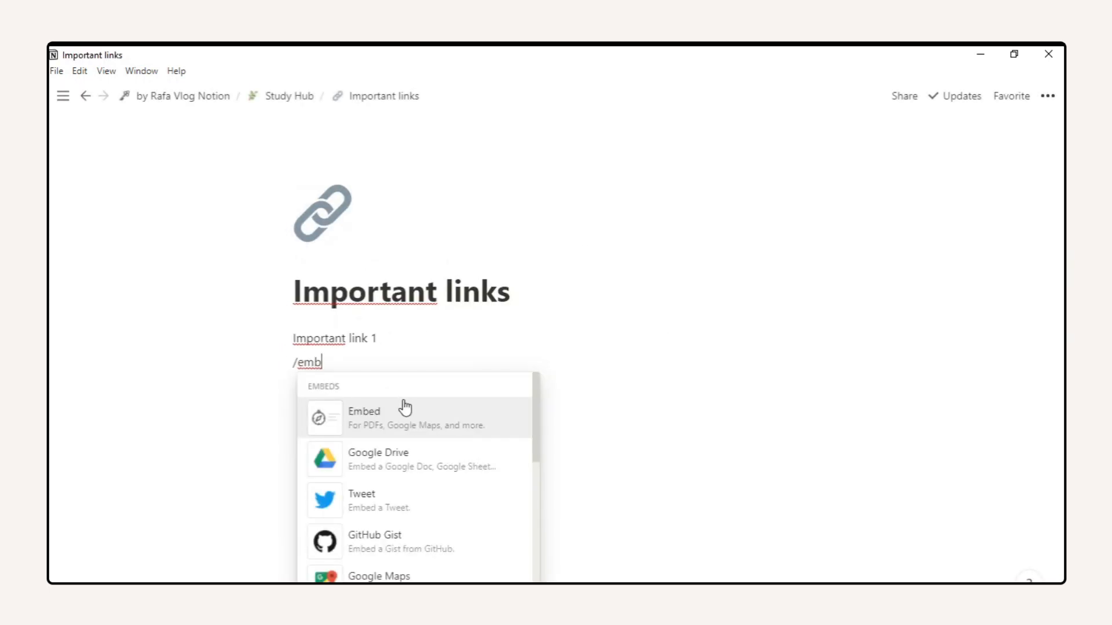
left_click(364, 418)
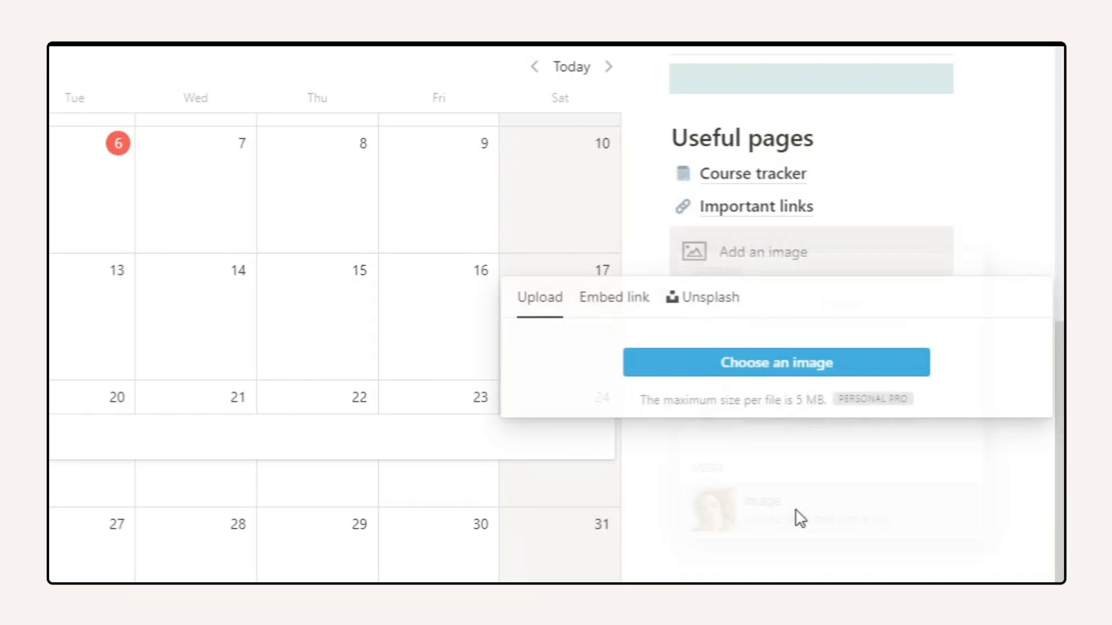
Fill the image block with the Unsplash 'You're not lost, you're here' street sign photo.
left_click(707, 297)
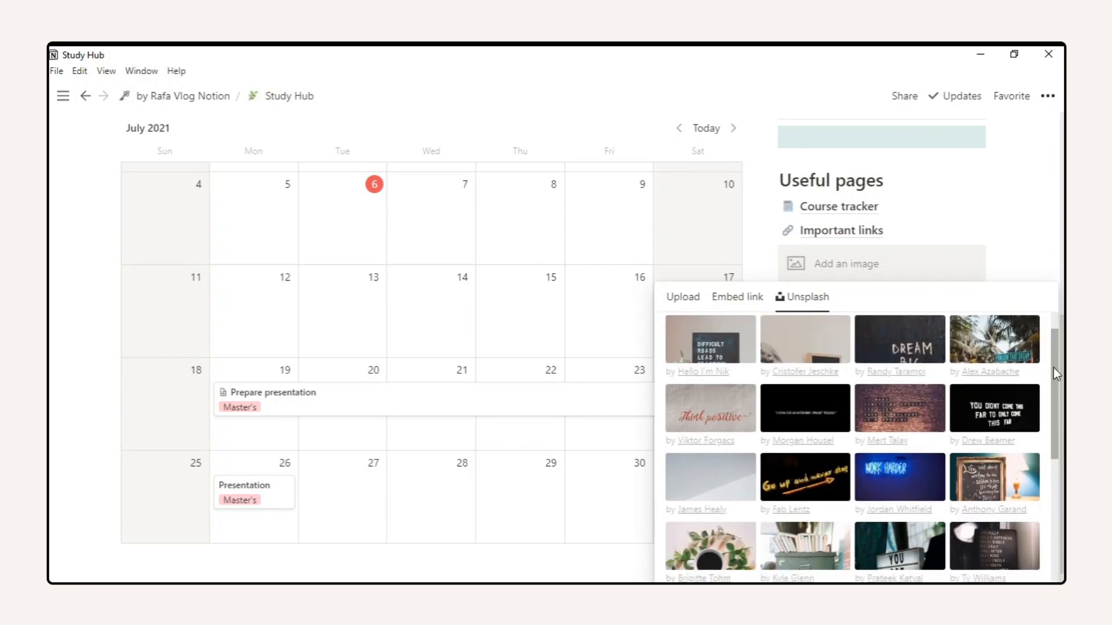
scroll("down", 3)
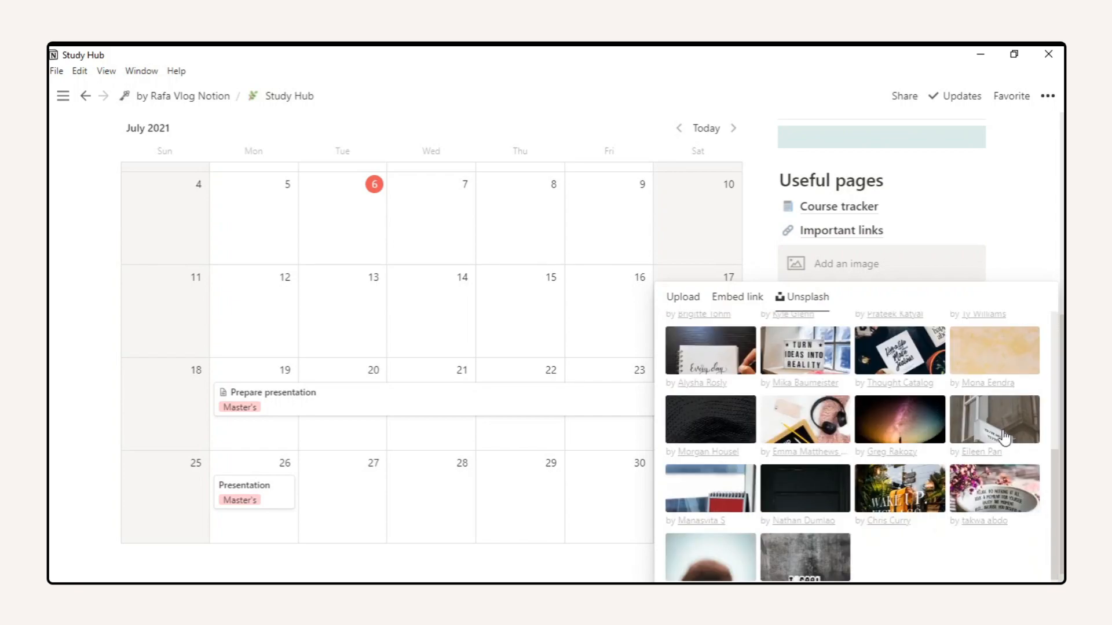
left_click(994, 419)
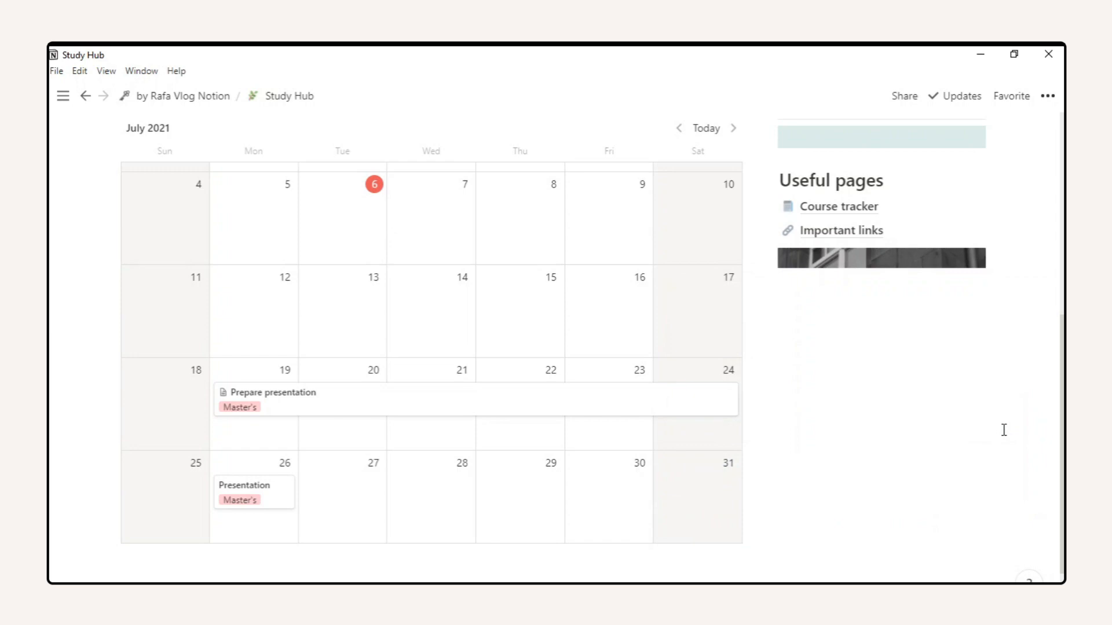
type("/div")
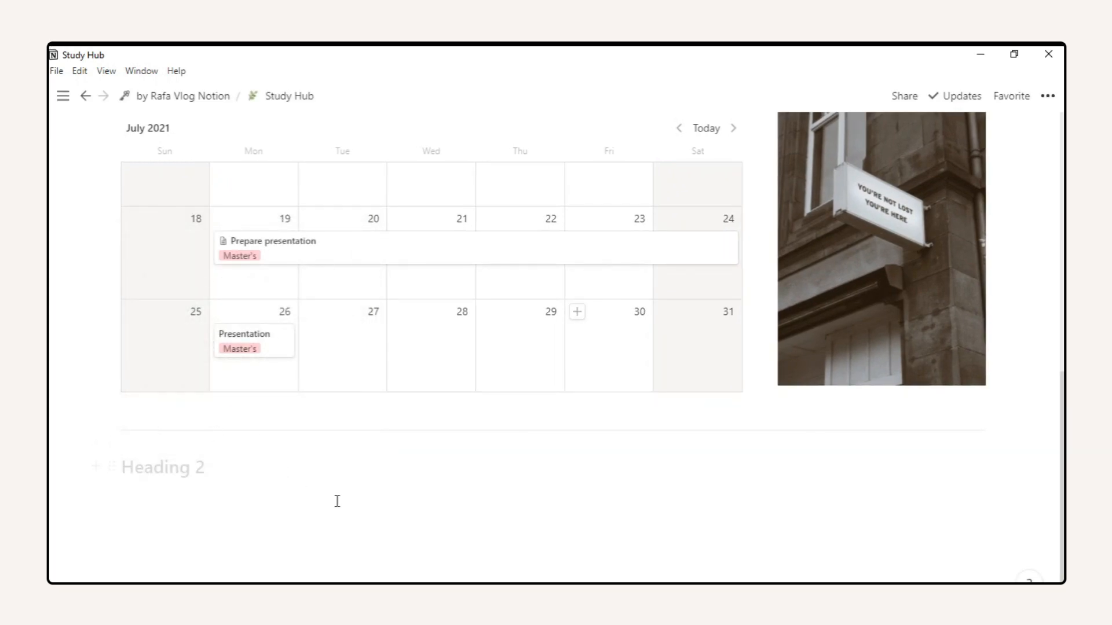
Build the Weekly planner table with weekday columns and tasks like 'read book chapter' and 'write thesis'.
type("Weekly planner")
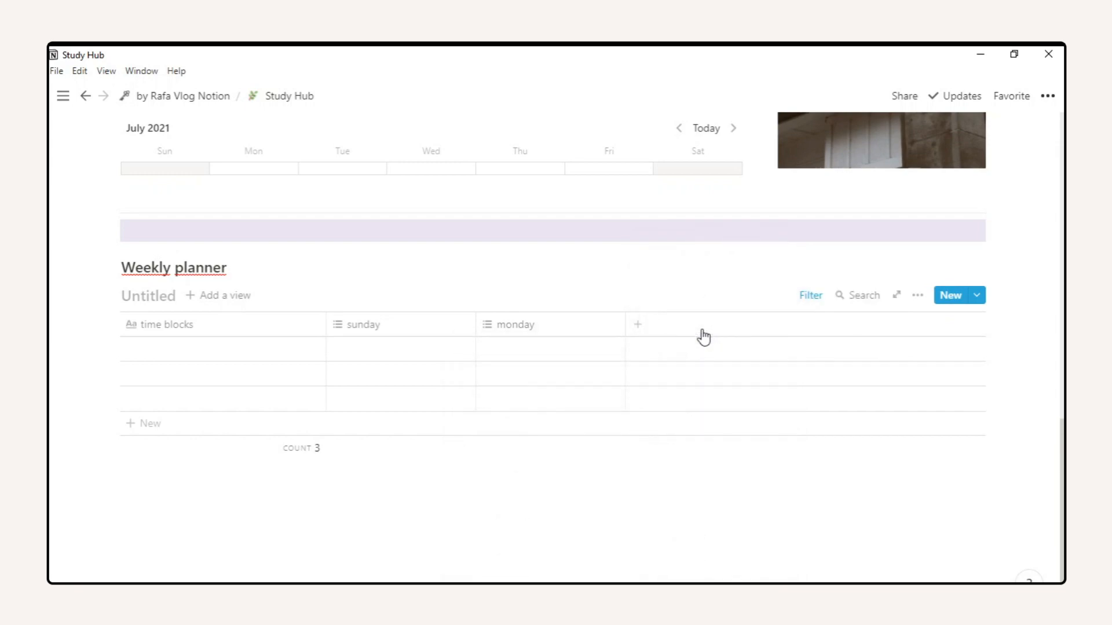
type("wednesday")
type("9 h - 10 h")
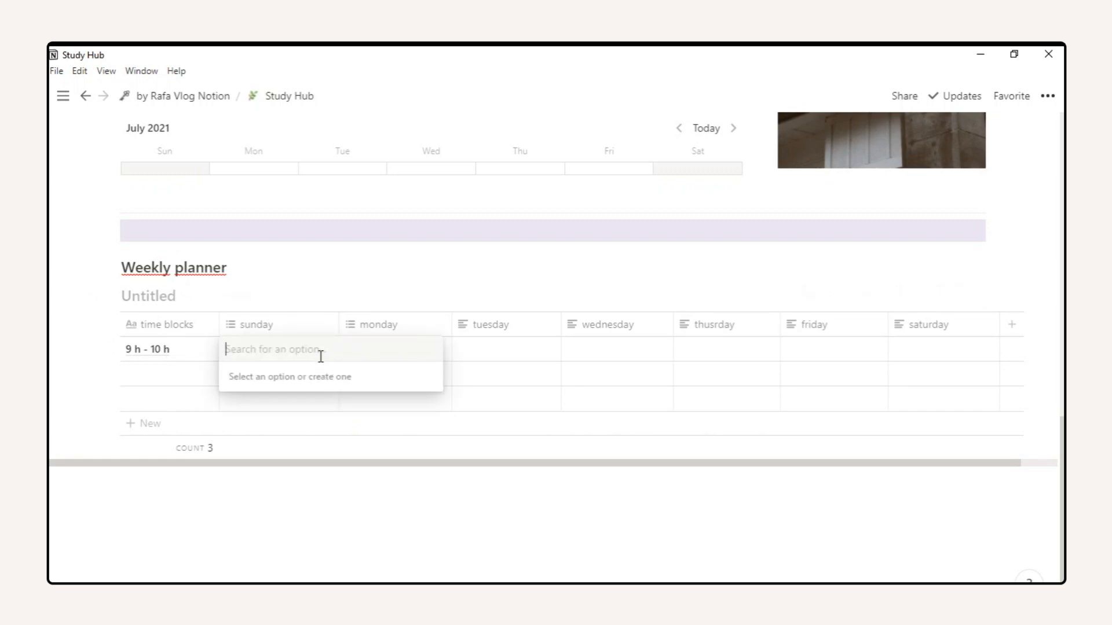
type("read book chapter")
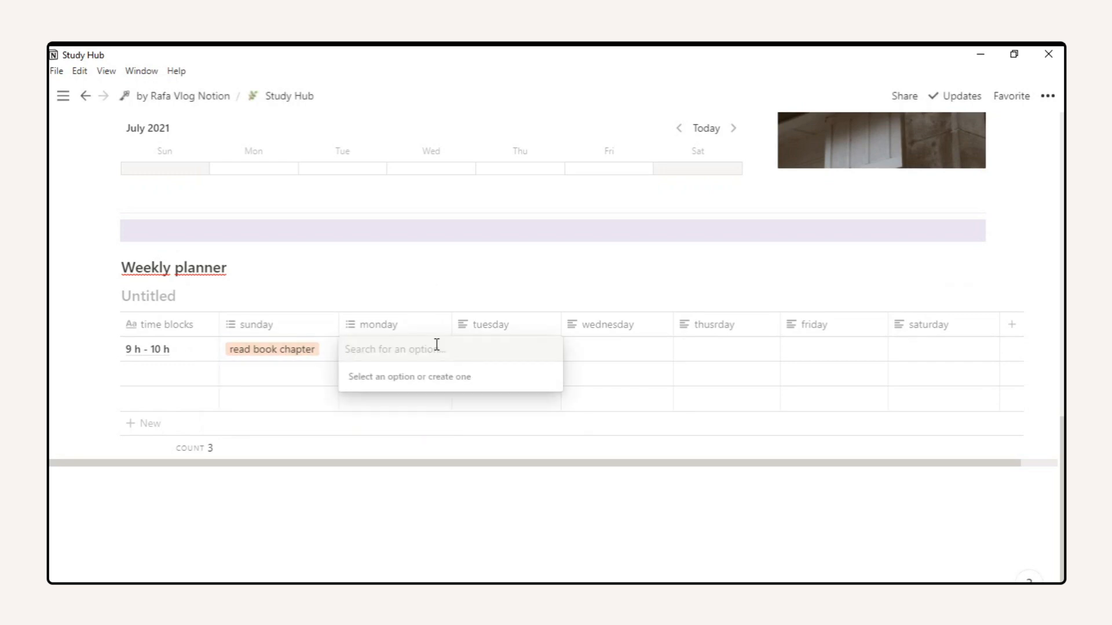
type("write thesis")
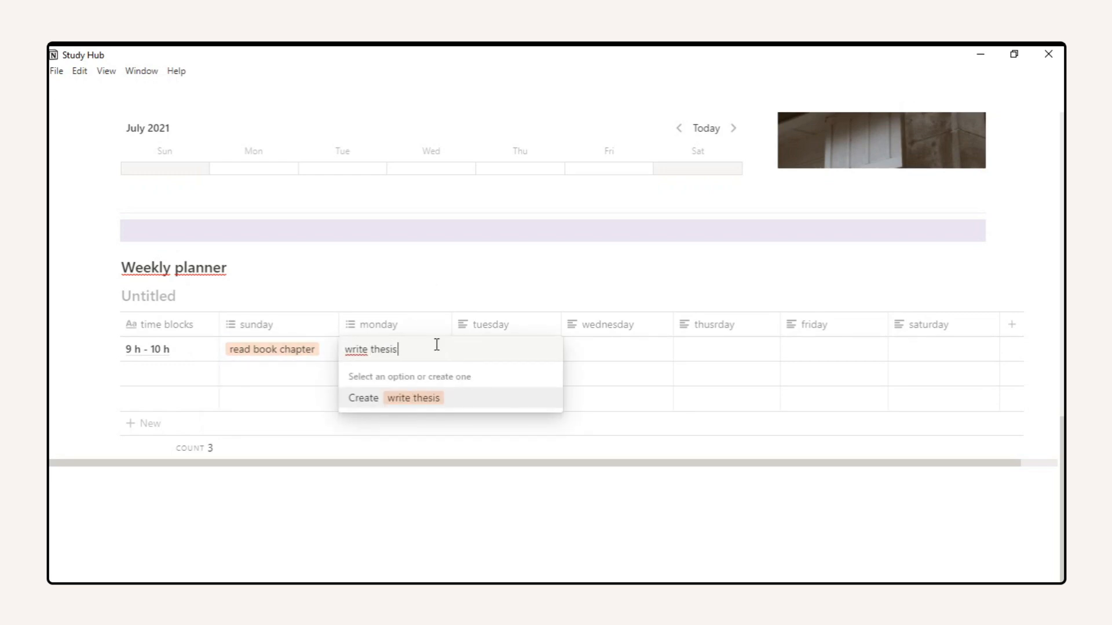
left_click(393, 398)
type("10")
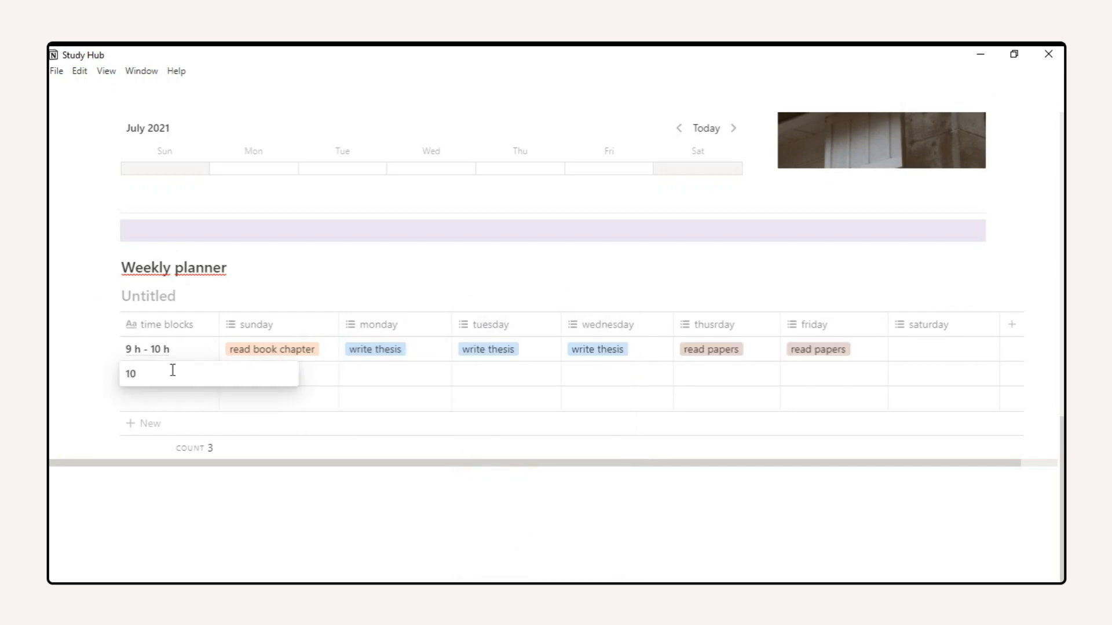
type("h - 17 h")
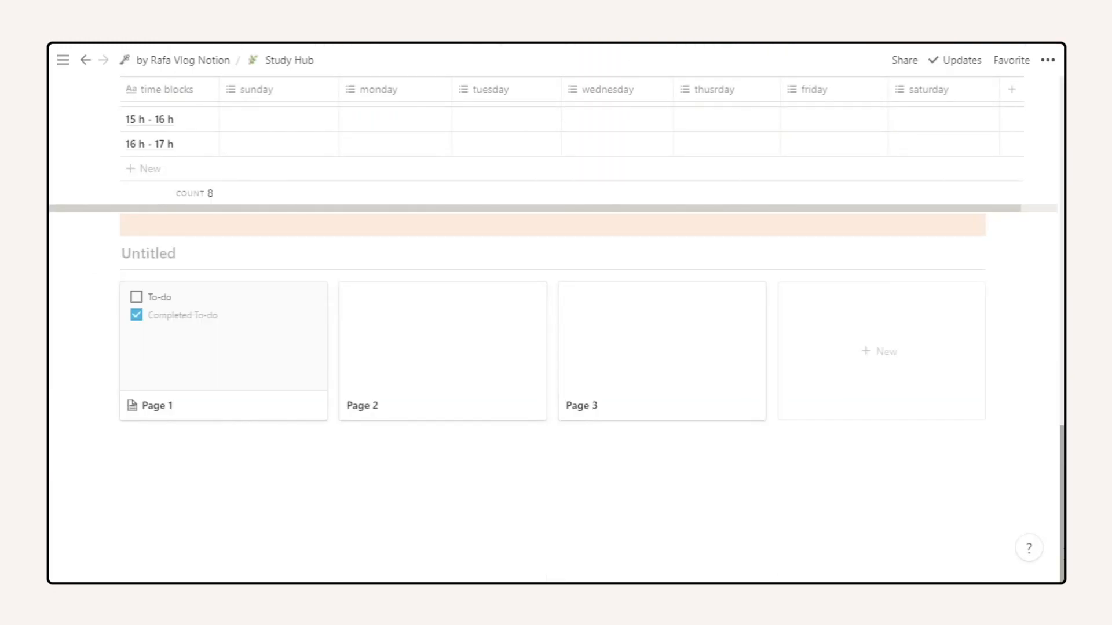
Open the first Notes gallery card, retitle it, and add the Presentation 1 subpage.
left_click(156, 405)
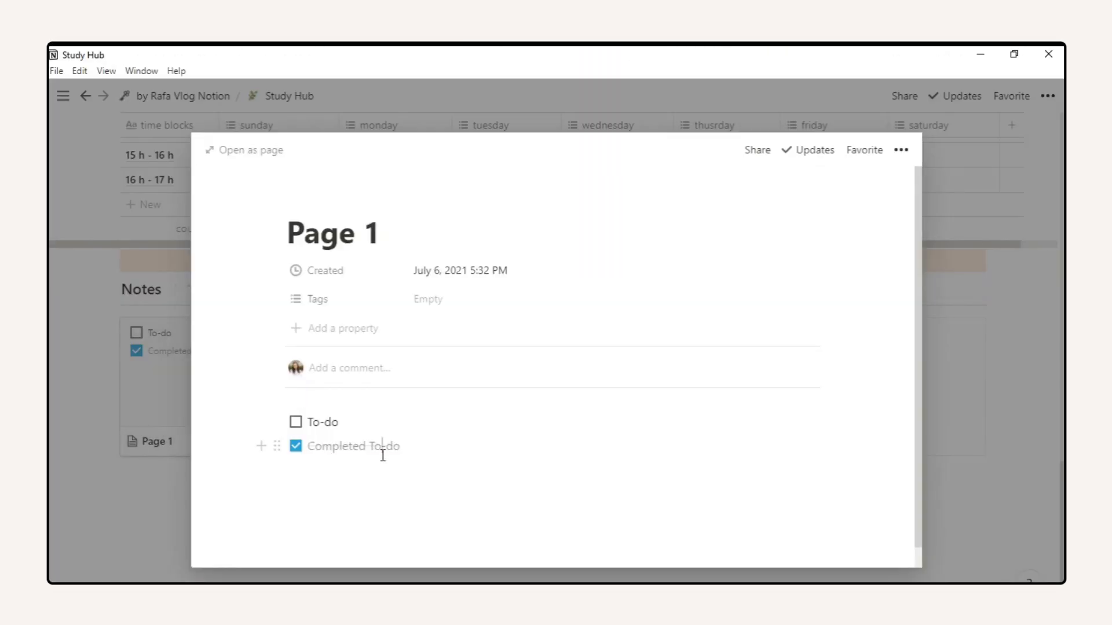
type("Events not")
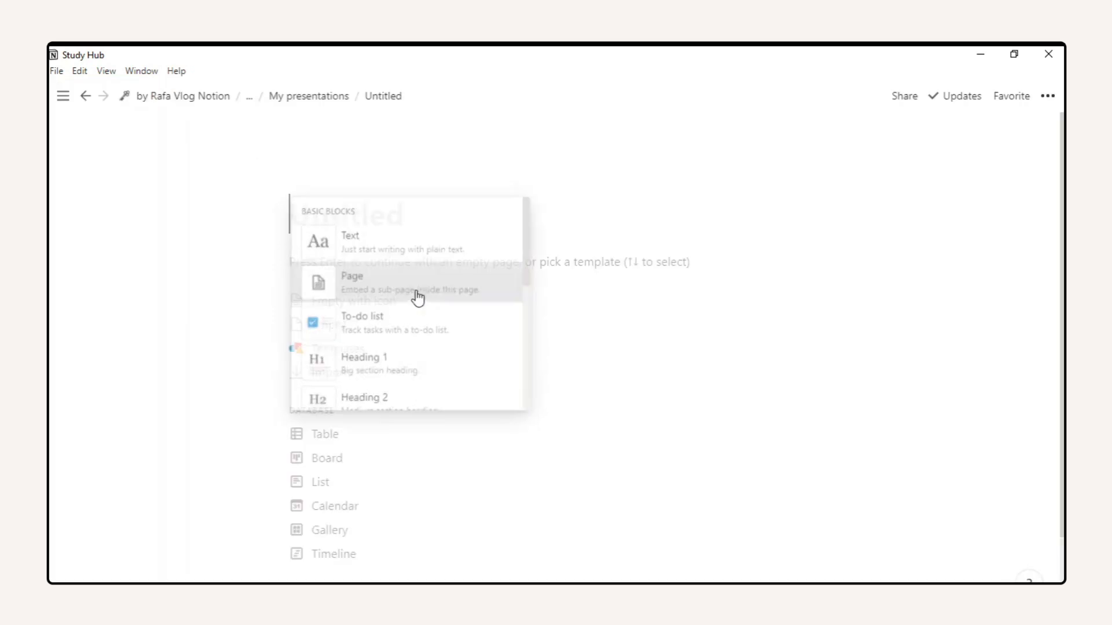
left_click(350, 281)
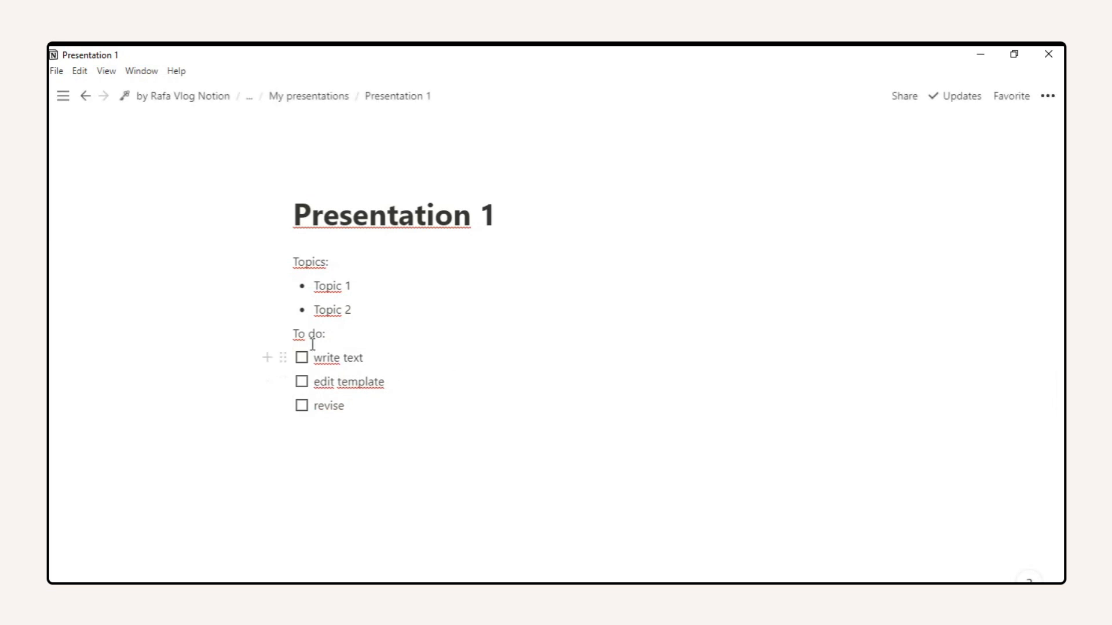
Embed the leaf photo from a pasted link on the My presentations page.
type("/emb")
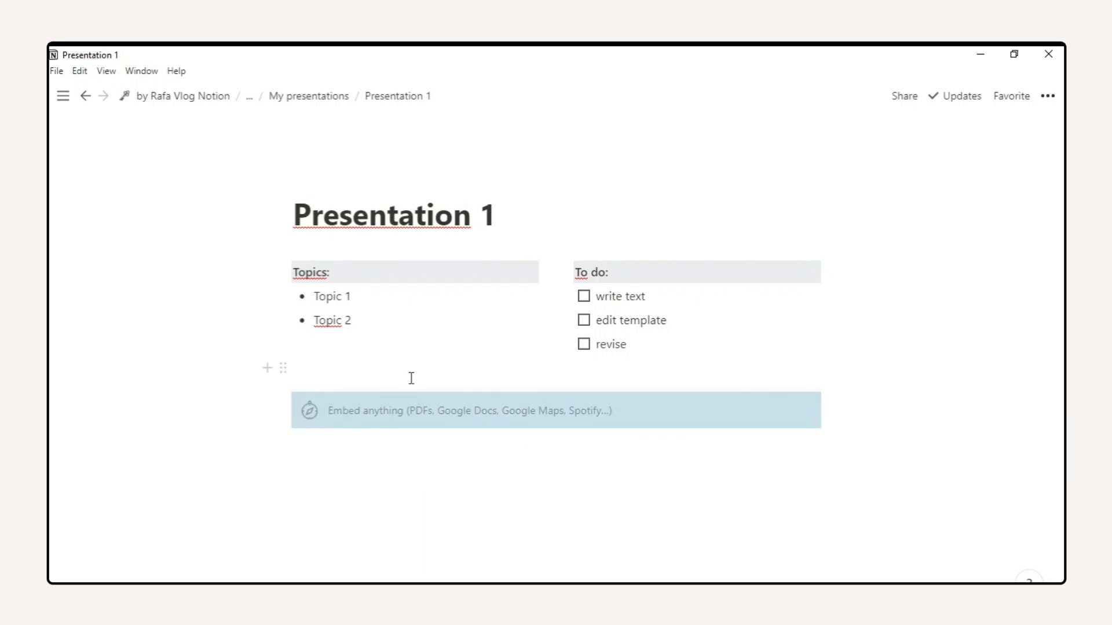
left_click(307, 96)
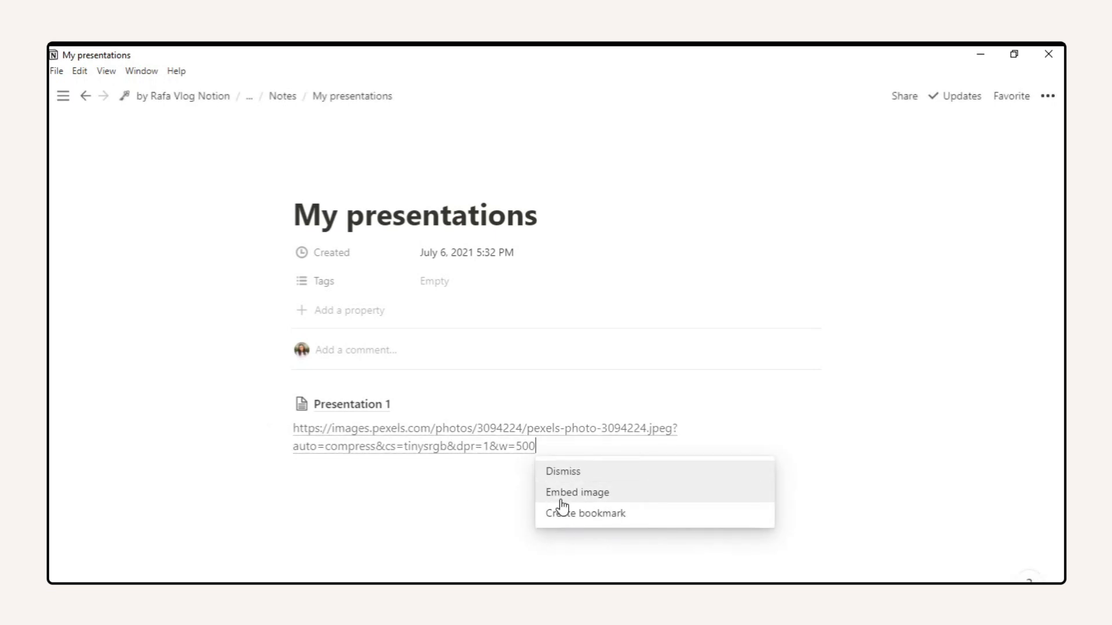
left_click(577, 492)
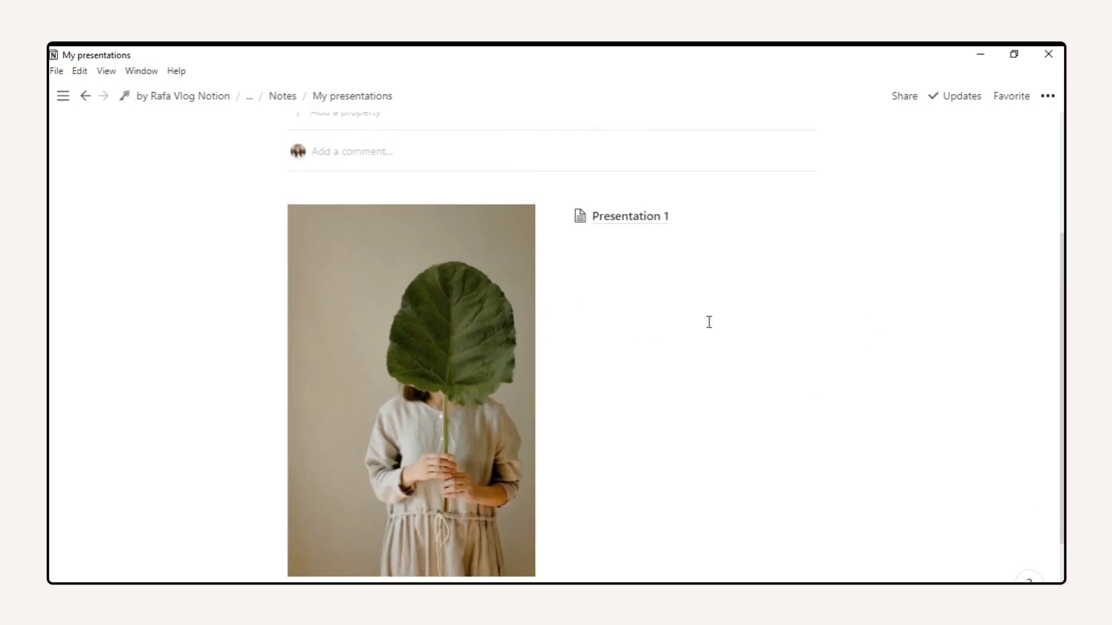
left_click(85, 96)
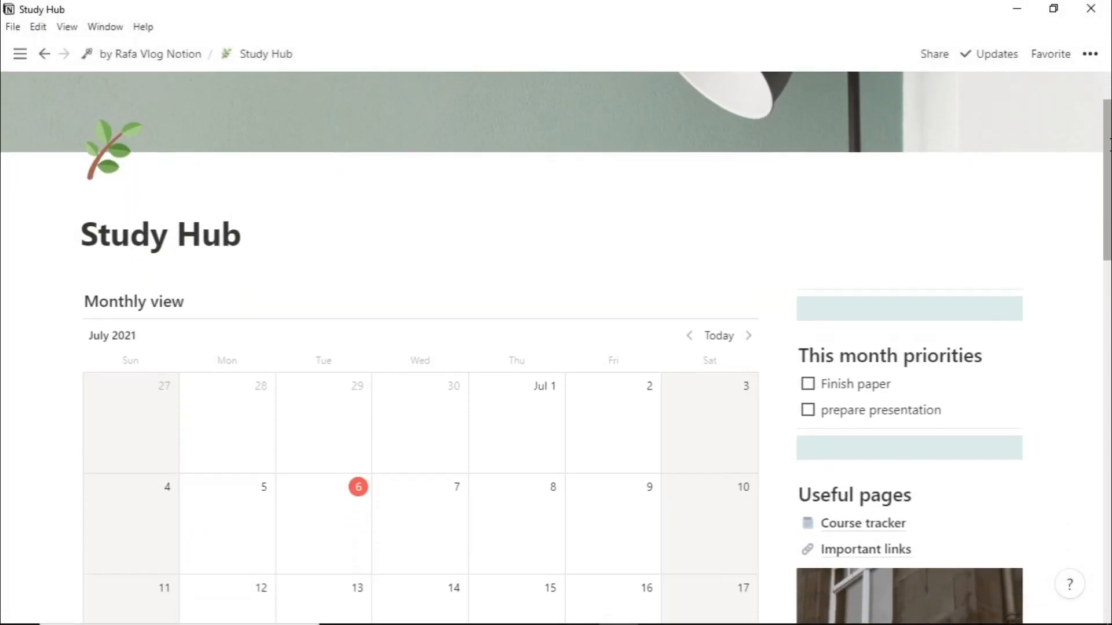
Scroll through the finished Study Hub page from the calendar down to the Weekly planner.
scroll("down", 3)
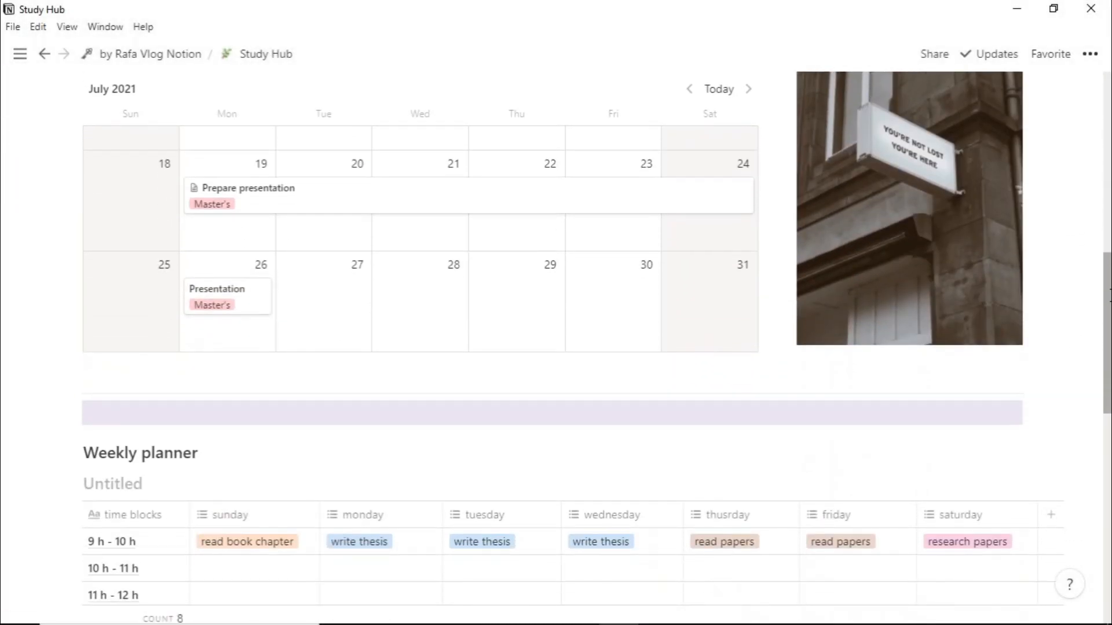
scroll("down", 3)
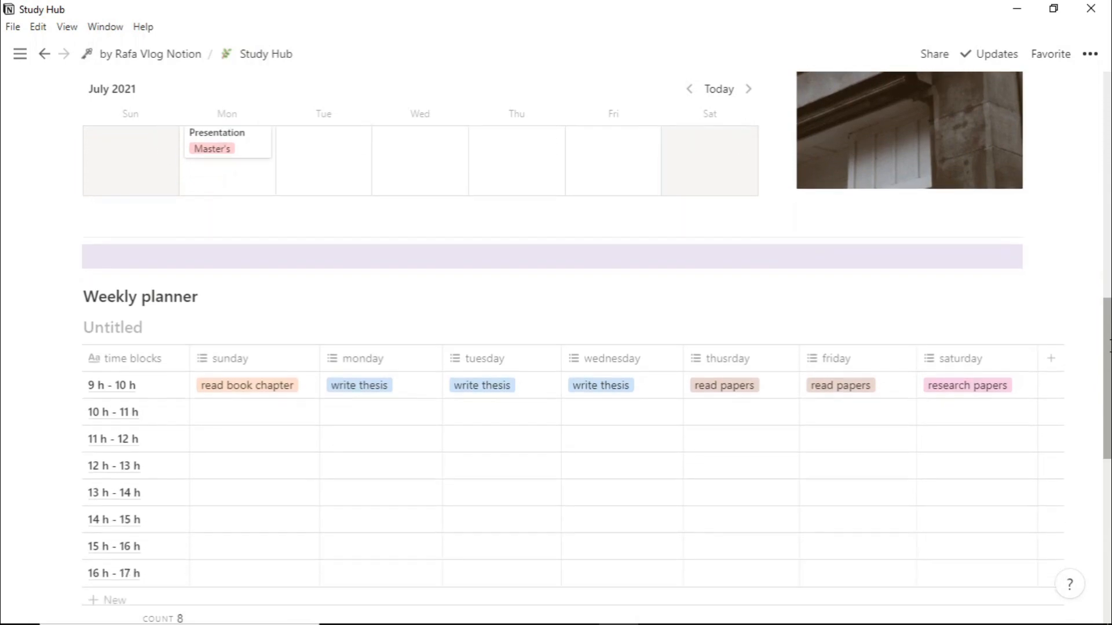
scroll("down", 3)
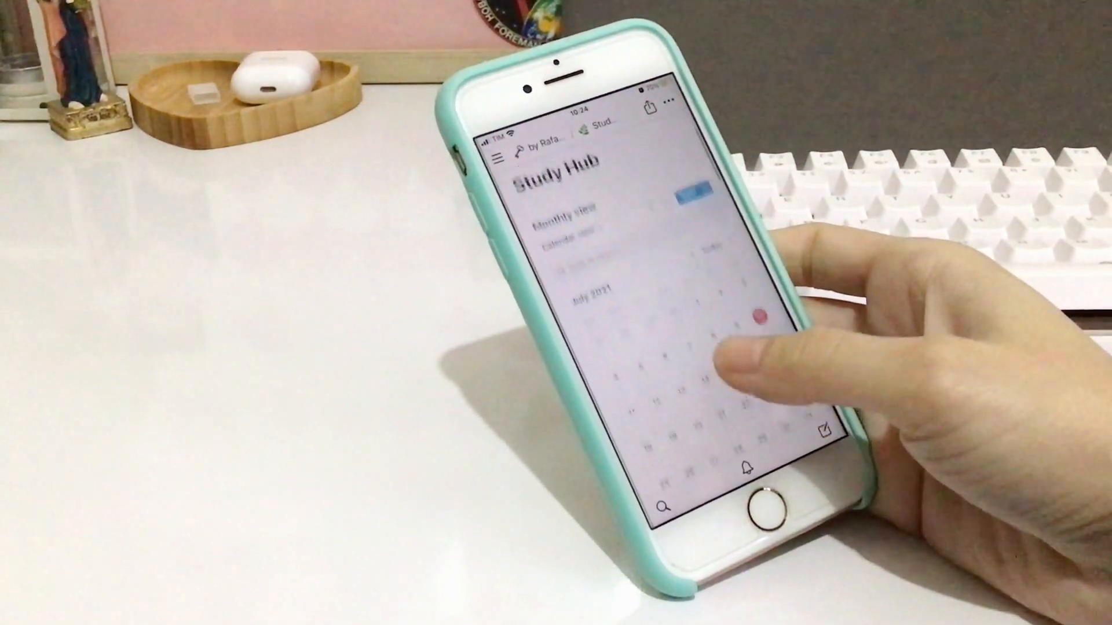
scroll("down", 3)
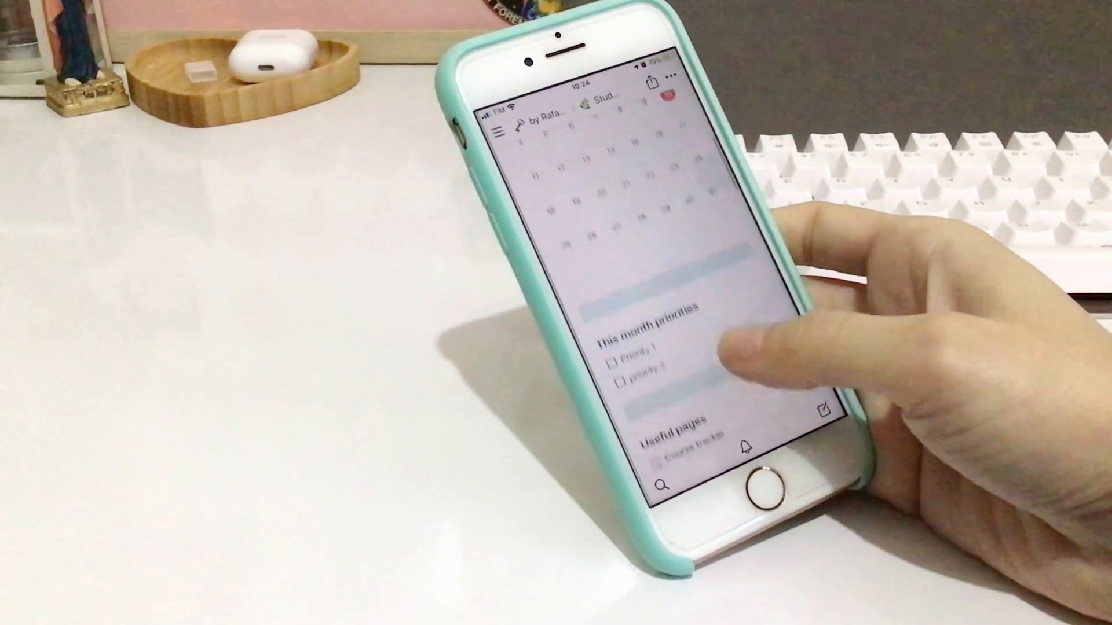